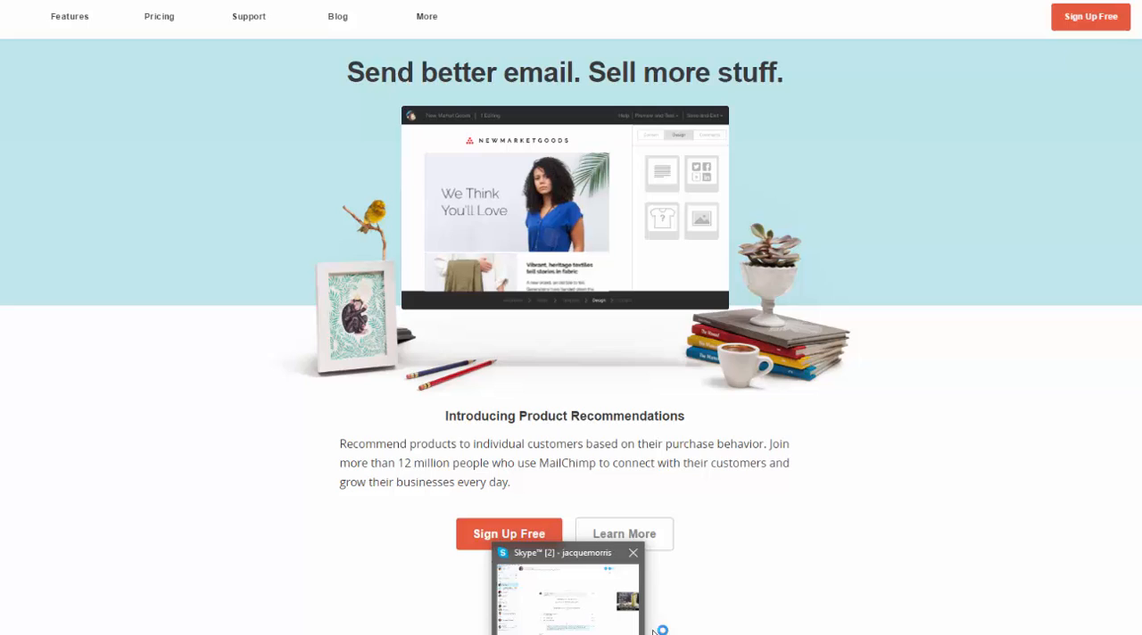
Sign in from the home page to reach the account Dashboard
click(632, 554)
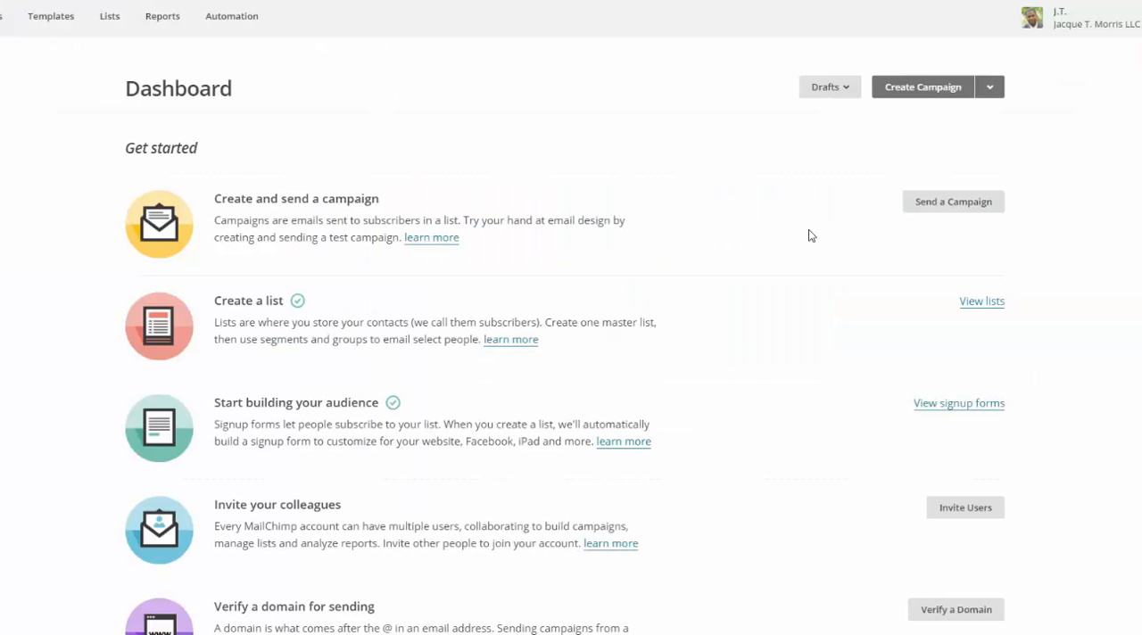
mouse_move(792, 236)
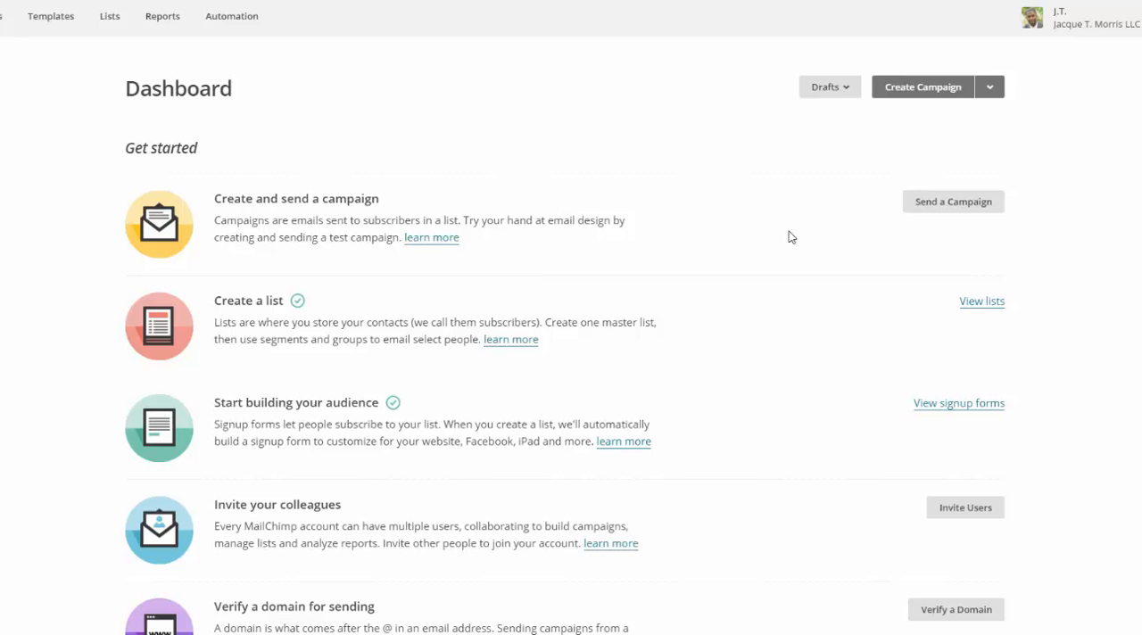
mouse_move(958, 204)
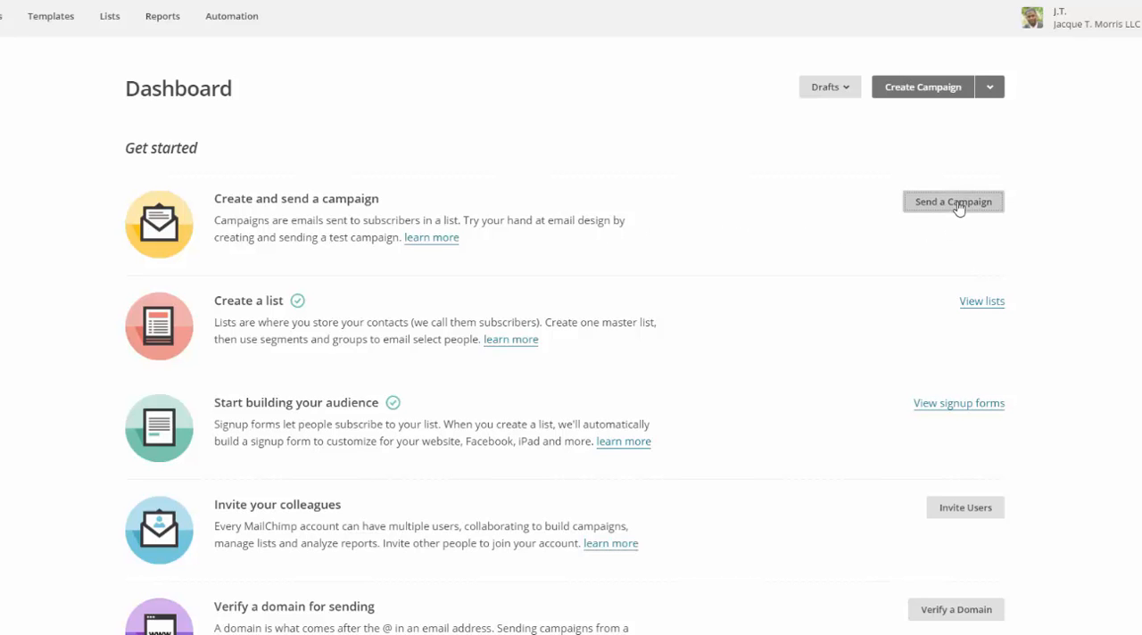
Start a new campaign and bring up the 'How do I write a good subject line?' guidance
click(953, 201)
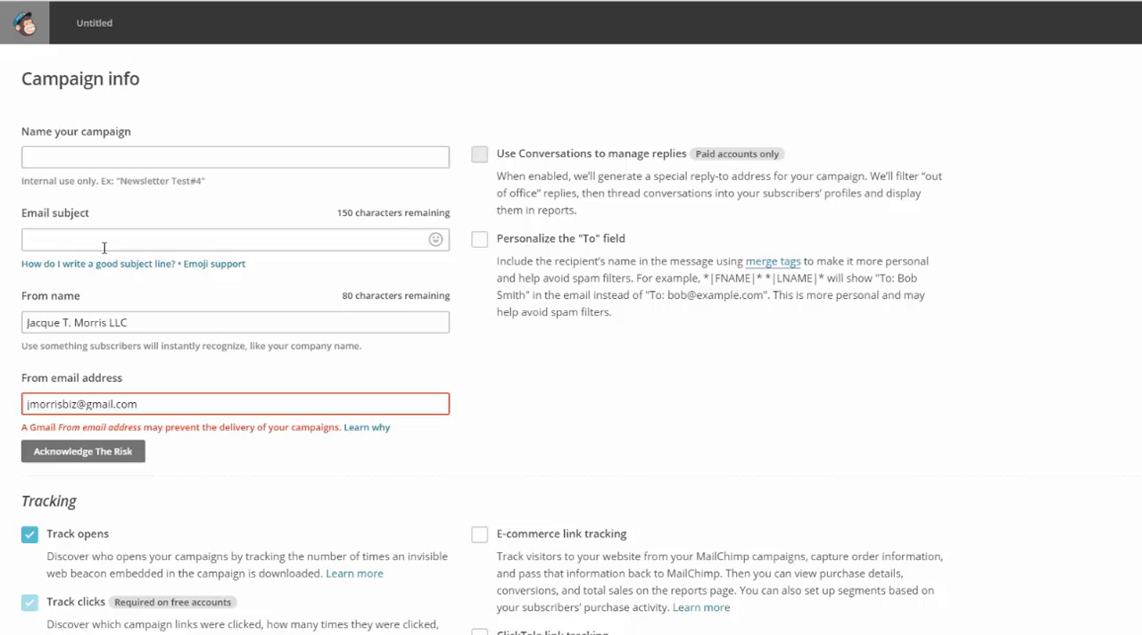
mouse_move(38, 222)
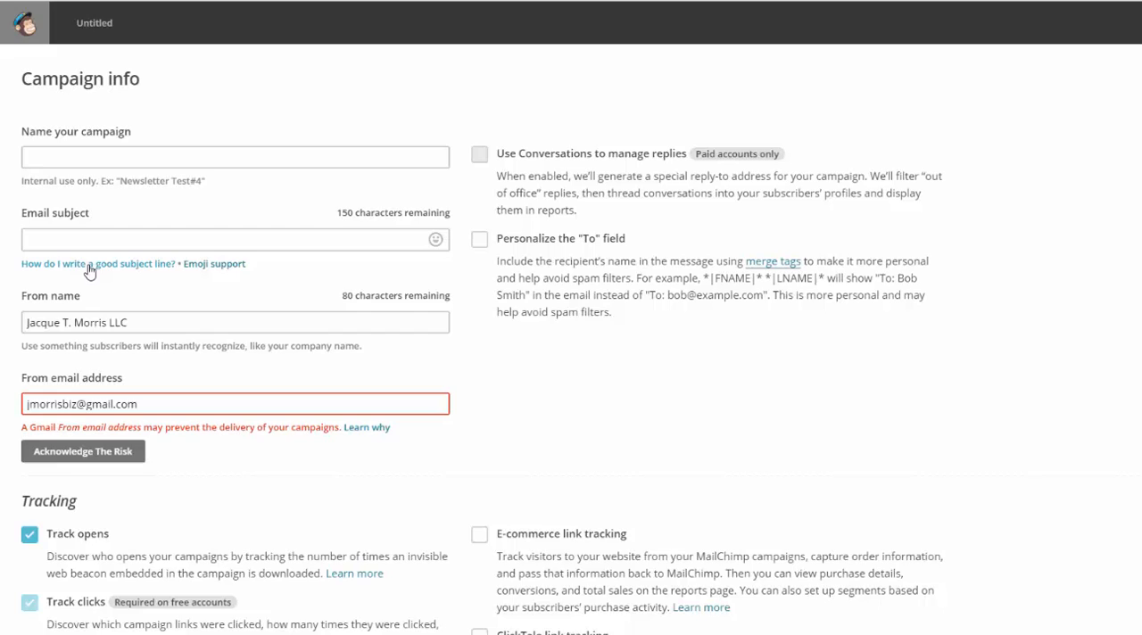
click(96, 265)
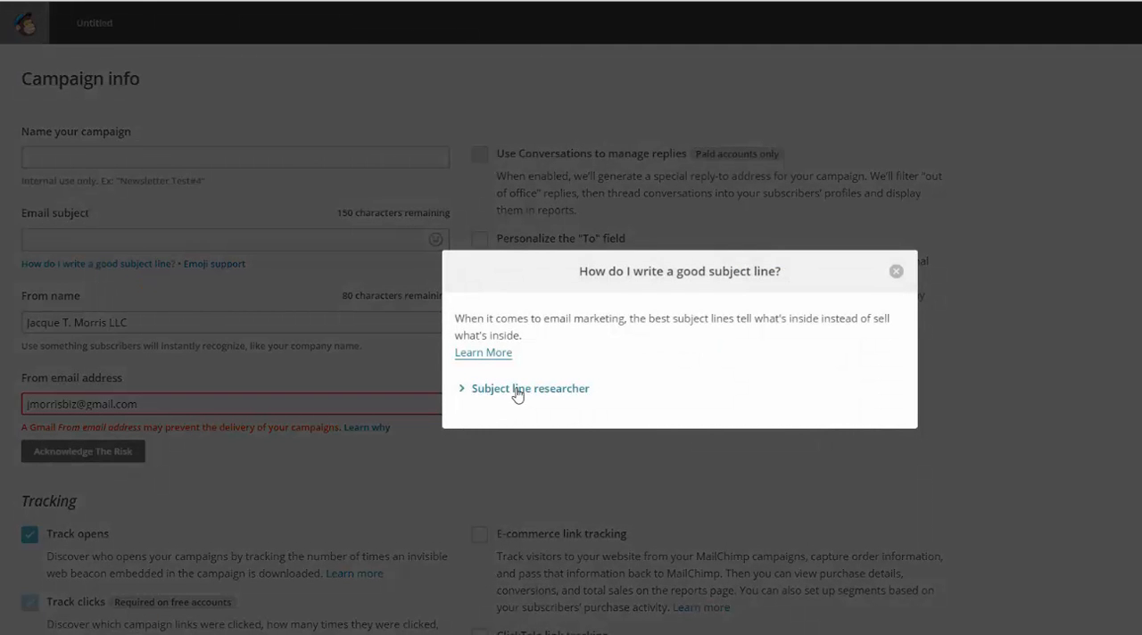
Expand the Subject line researcher and search for the term 'no'
click(530, 390)
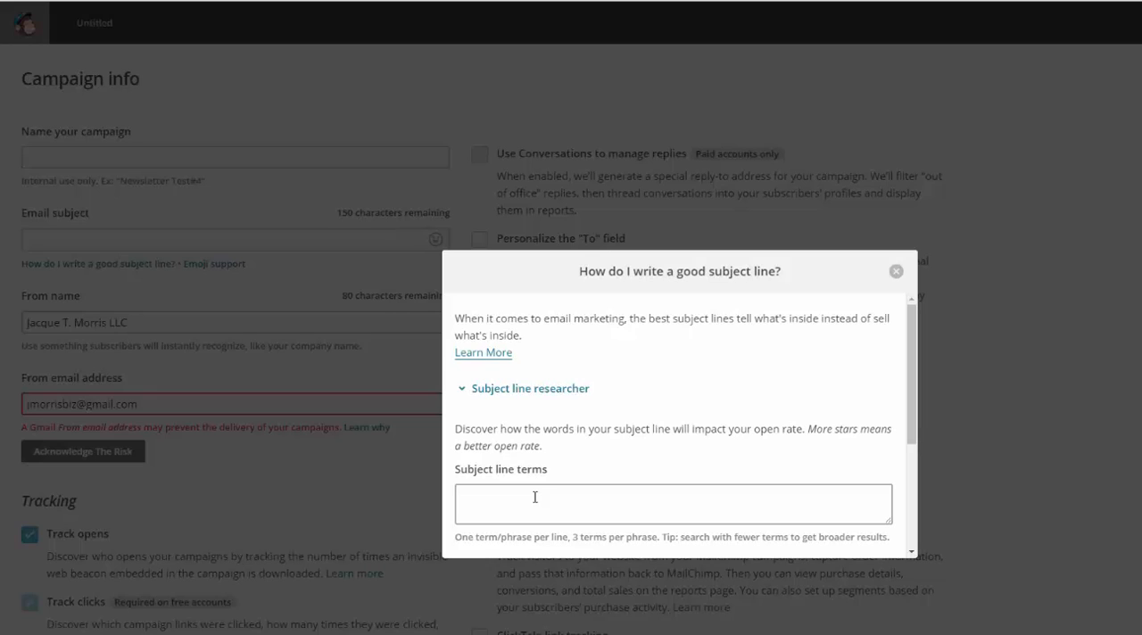
click(673, 503)
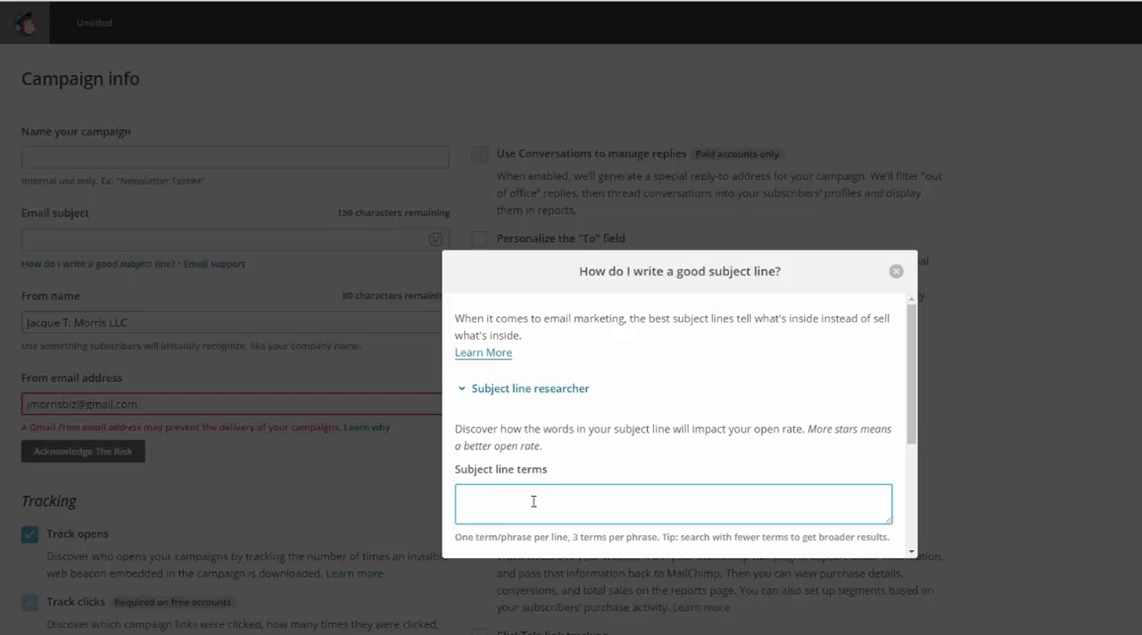
text(no)
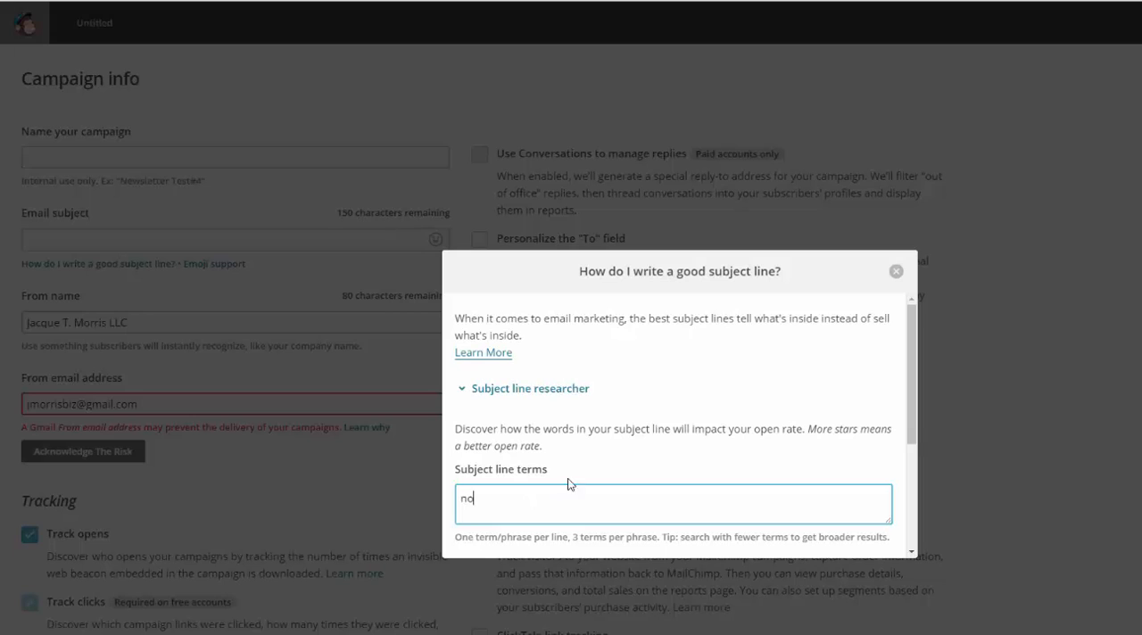
click(509, 431)
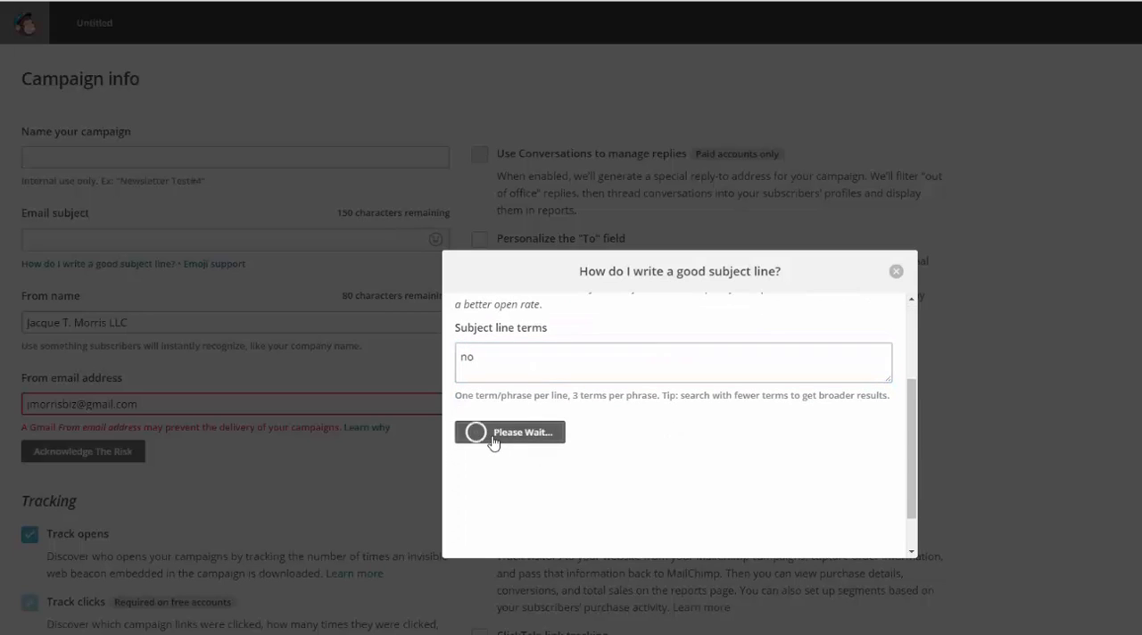
Let the search finish and view the adjacent phrases for 'no', each rated five stars
click(510, 432)
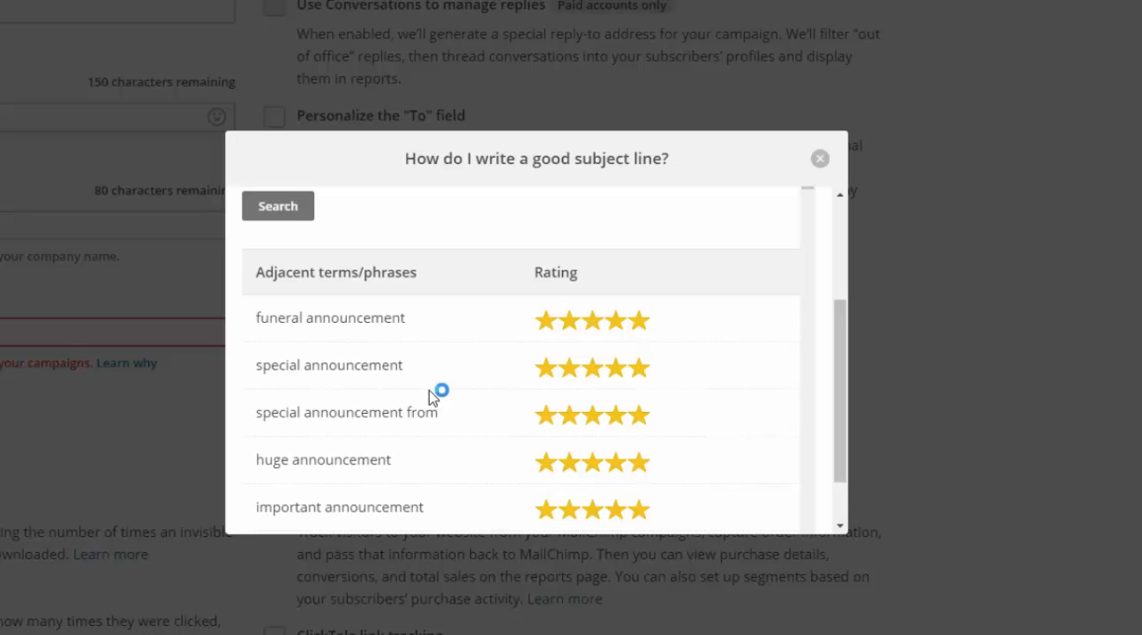
mouse_move(418, 397)
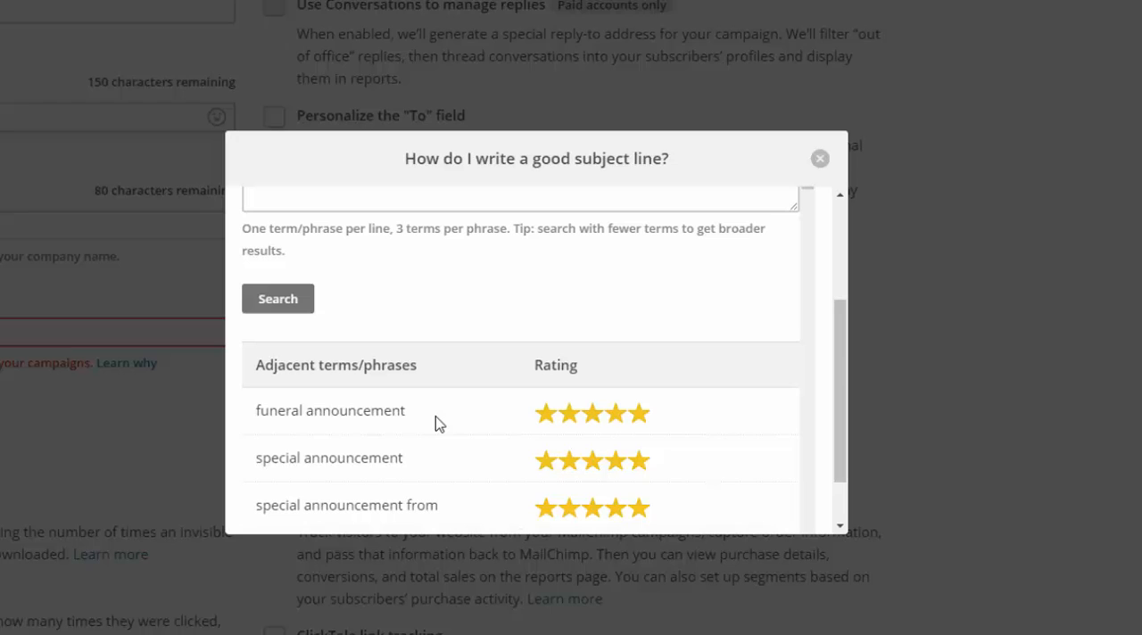
Scroll the results to later five-star phrases like 'no worries' and 'job announcements'
scroll(down, 3)
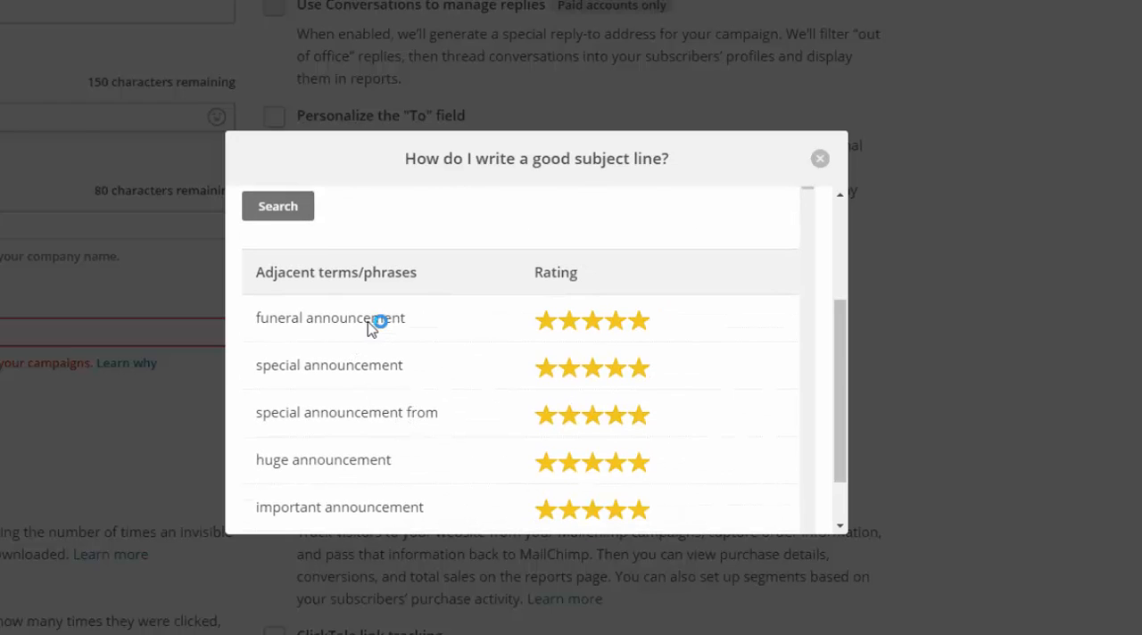
mouse_move(357, 384)
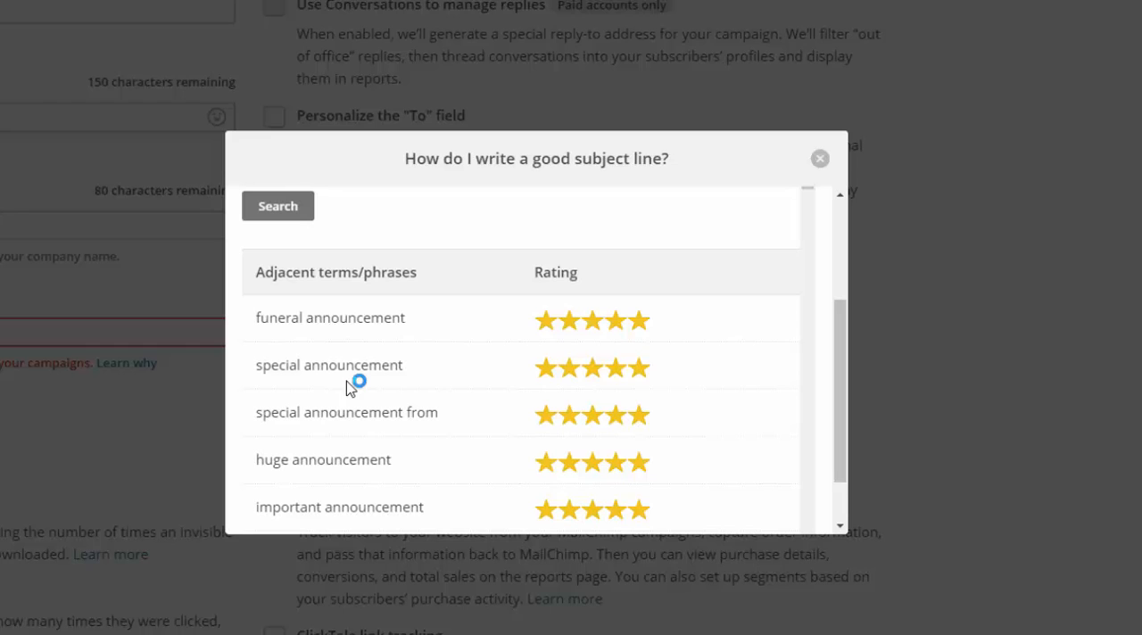
scroll(down, 3)
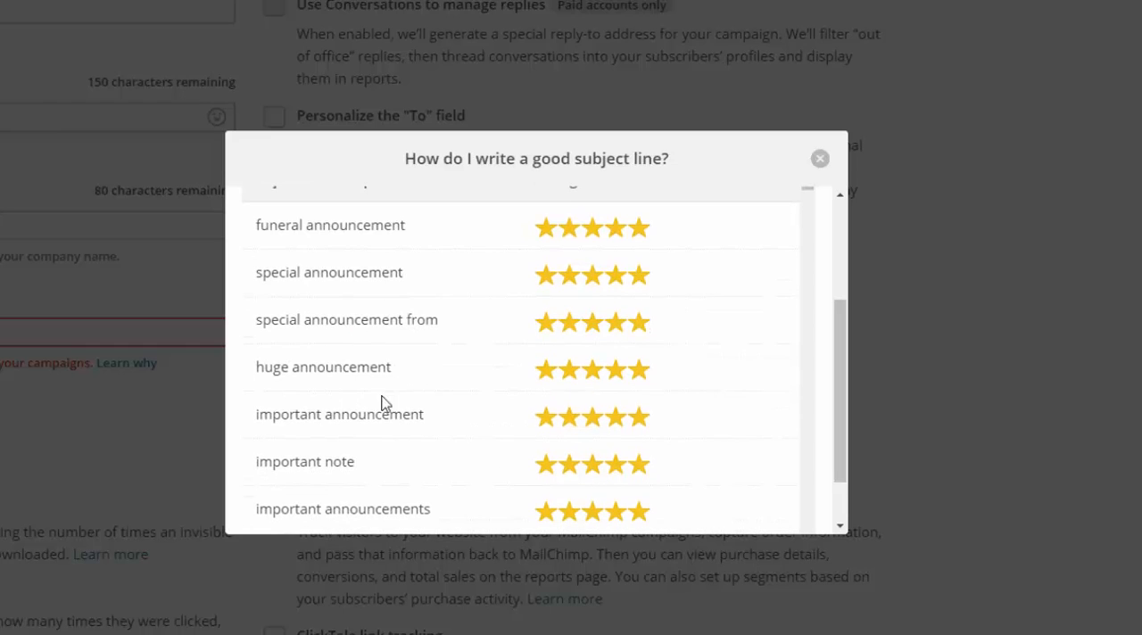
mouse_move(300, 436)
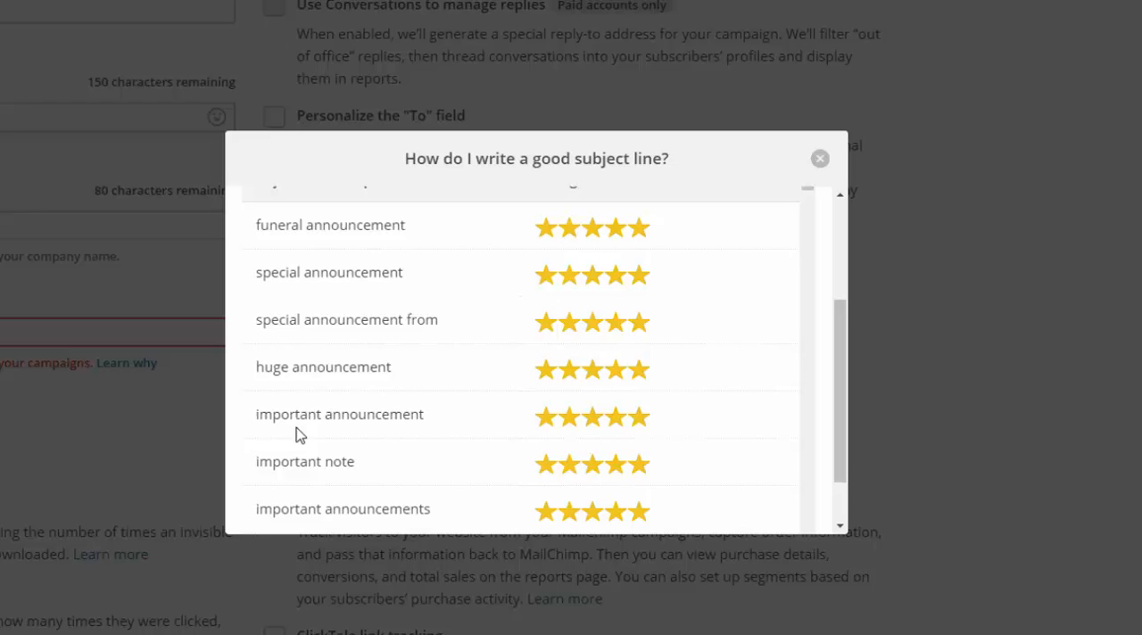
scroll(down, 3)
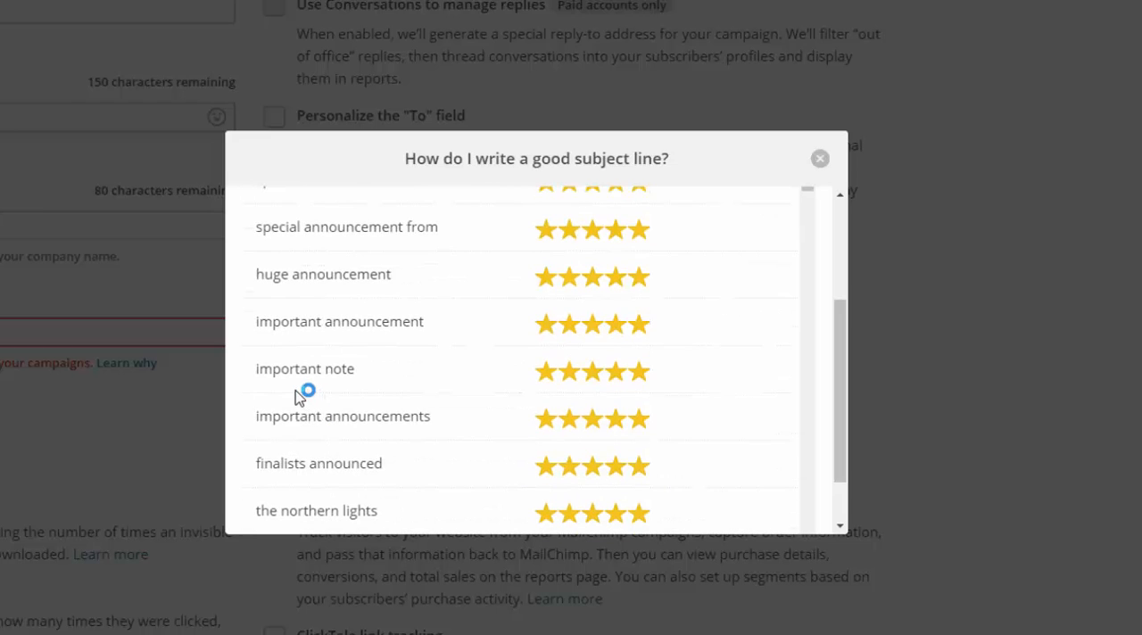
scroll(down, 3)
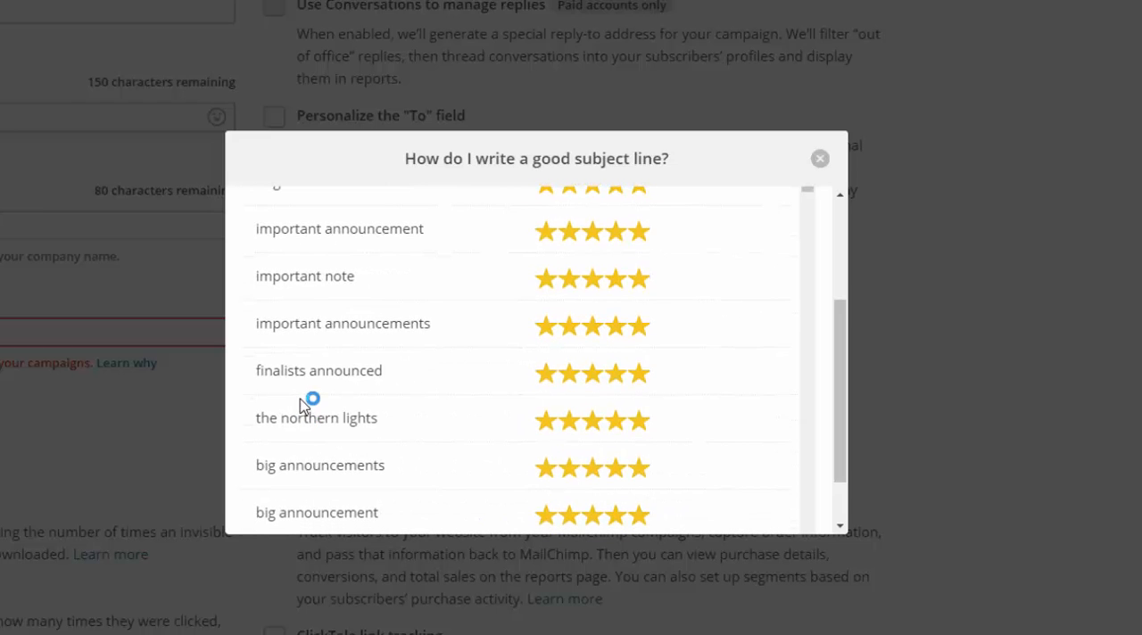
scroll(down, 3)
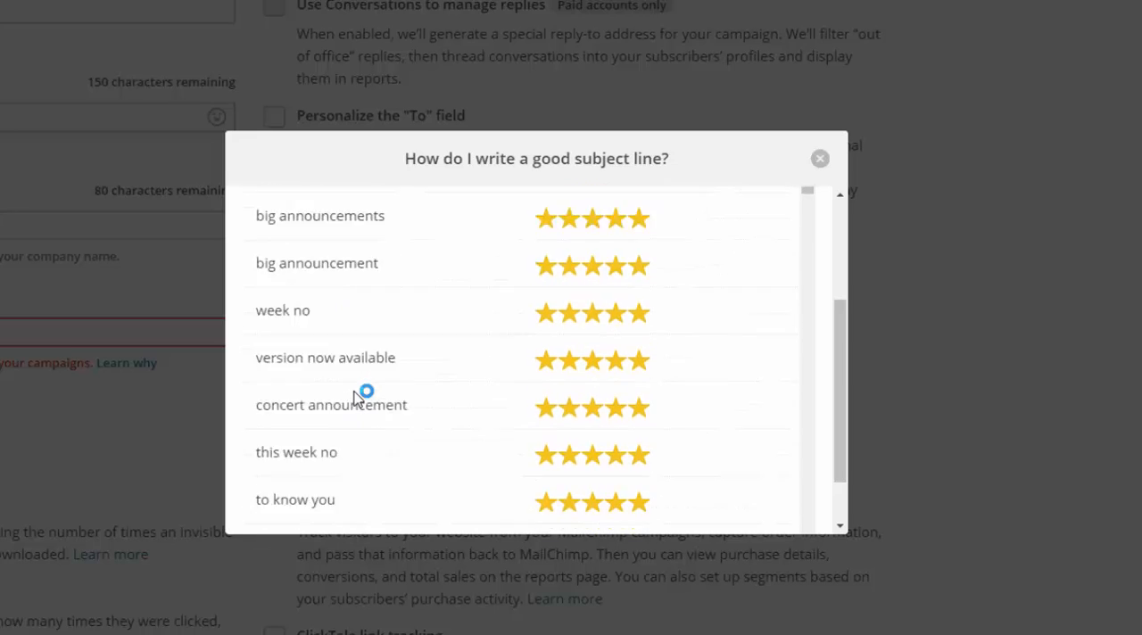
scroll(down, 3)
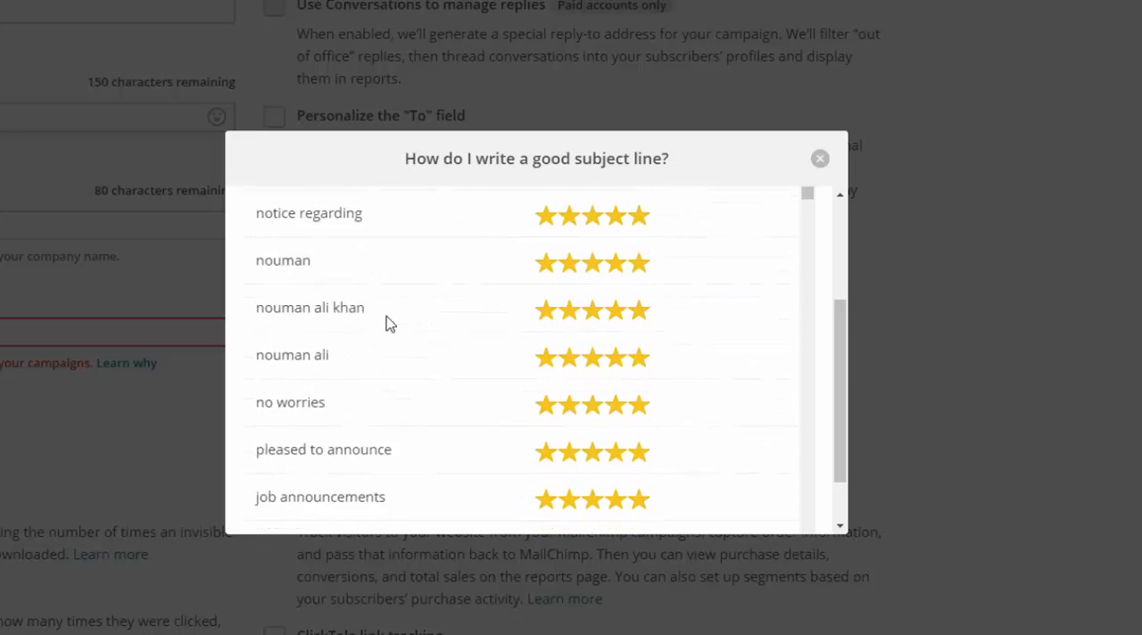
Scroll further to the four-star phrases such as 'north fork' and 'store now open'
scroll(down, 3)
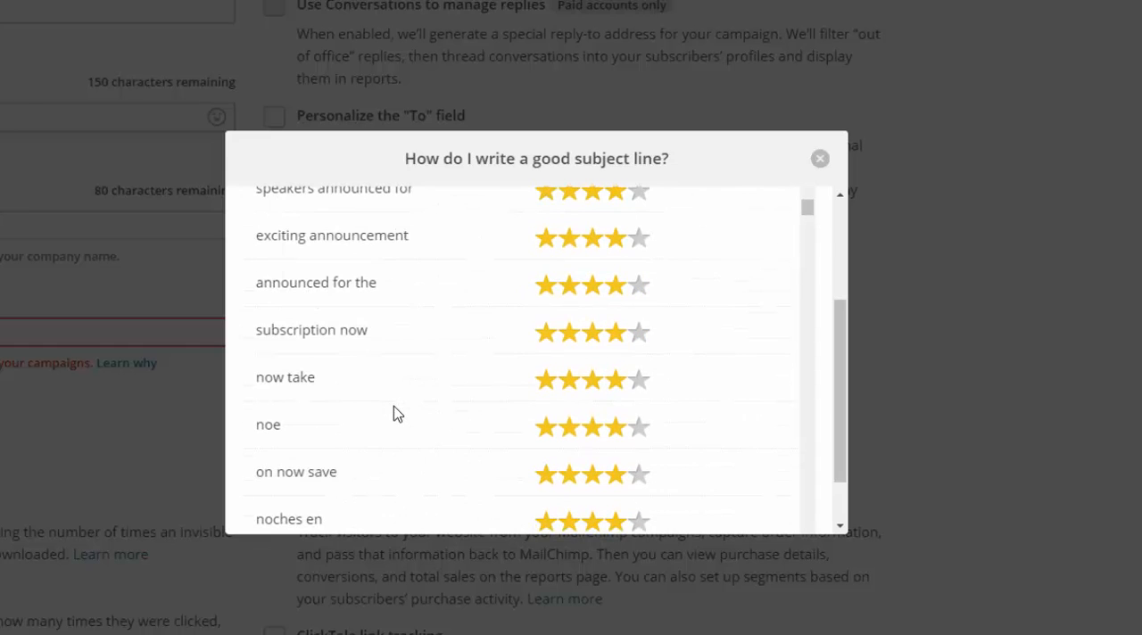
scroll(down, 3)
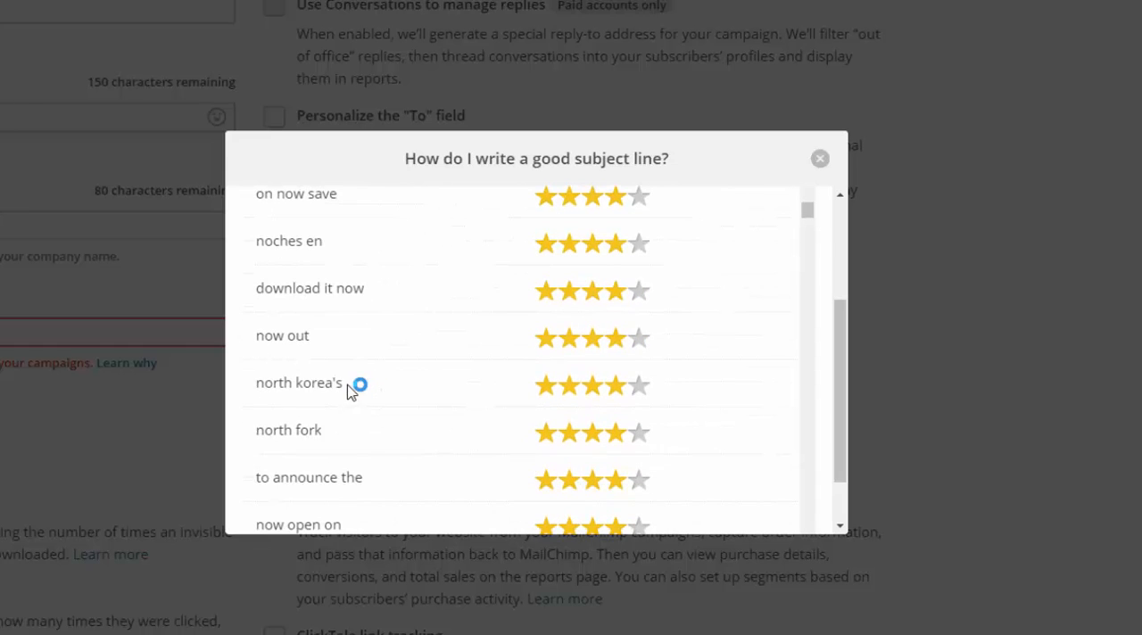
scroll(down, 3)
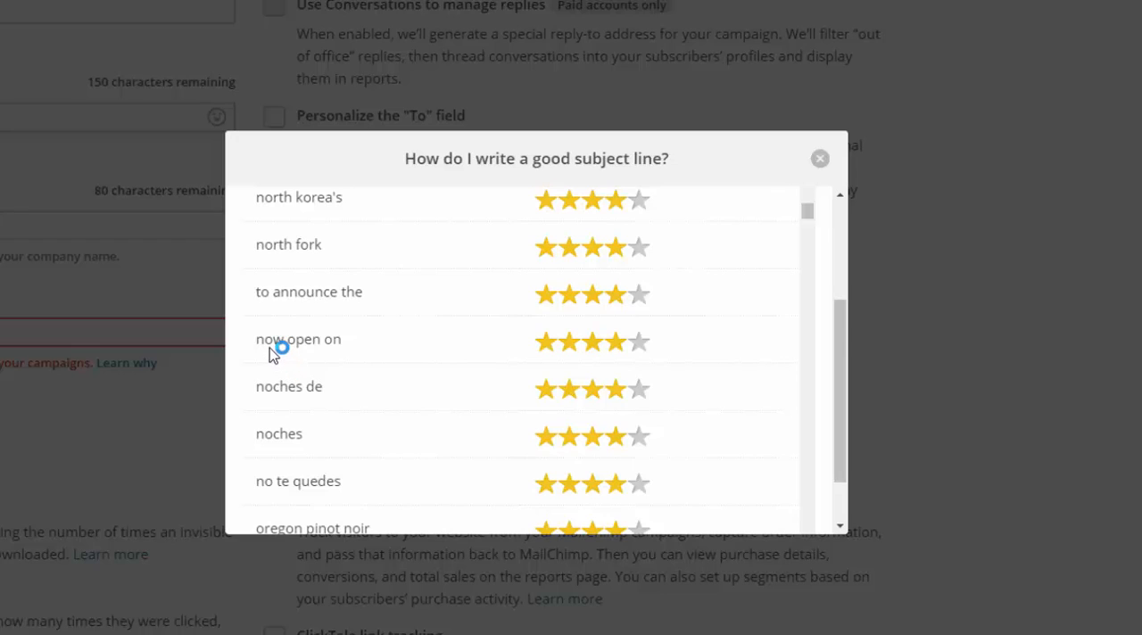
mouse_move(377, 364)
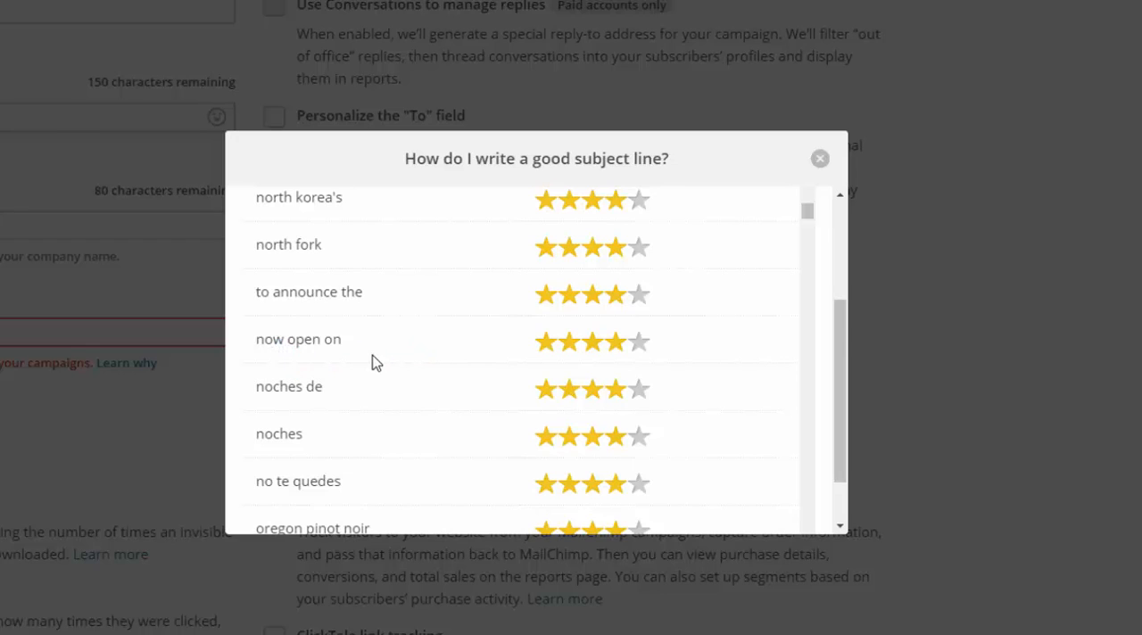
mouse_move(339, 377)
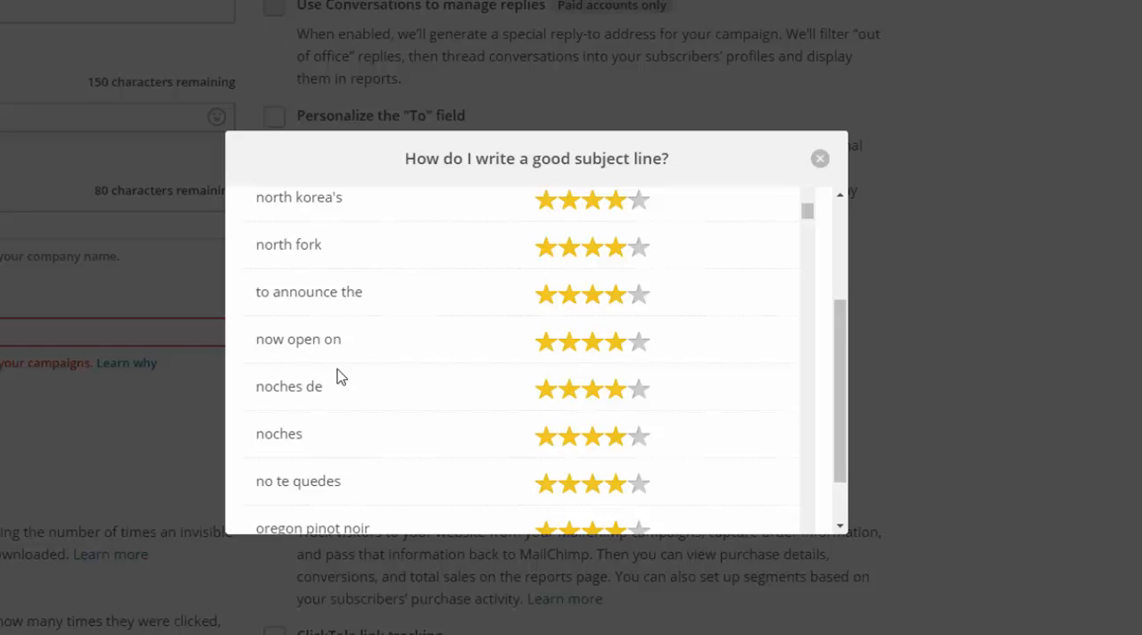
mouse_move(328, 393)
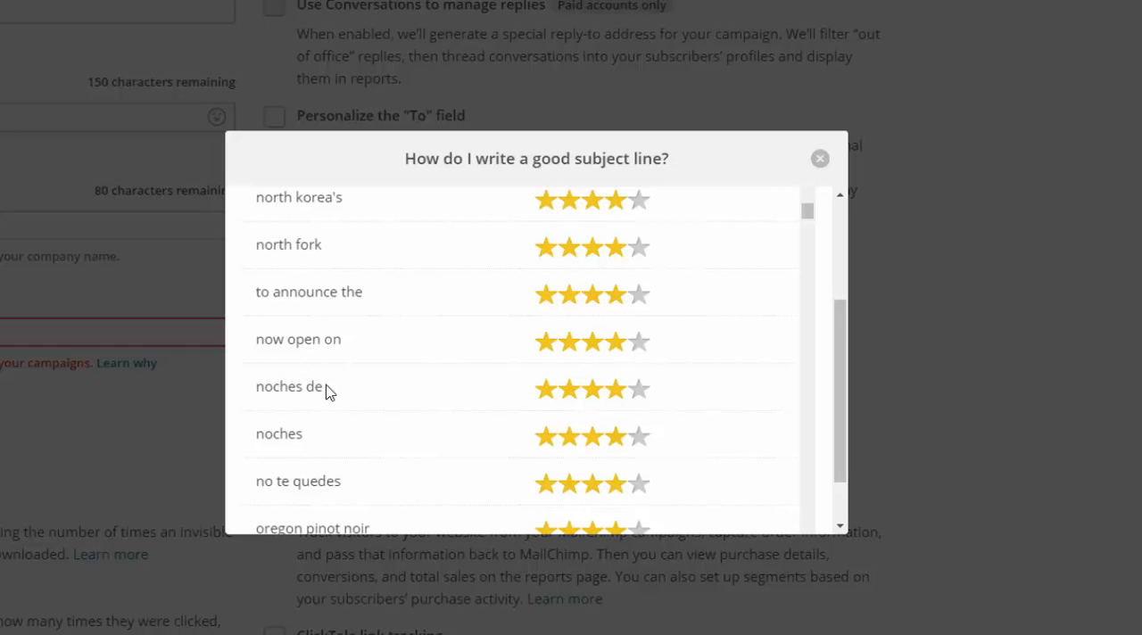
scroll(down, 3)
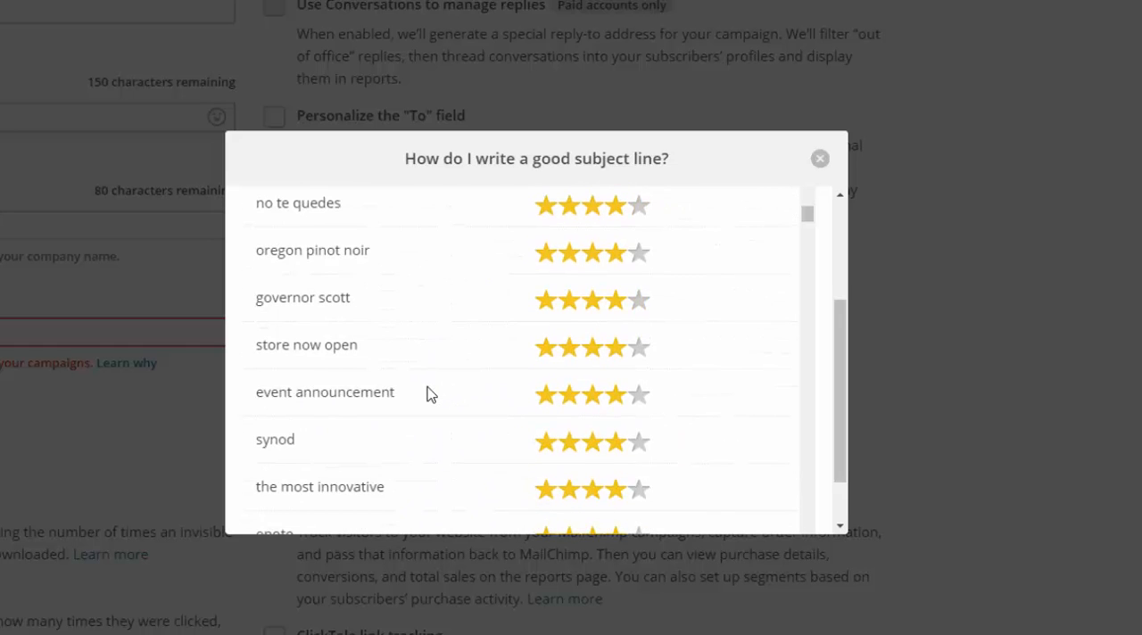